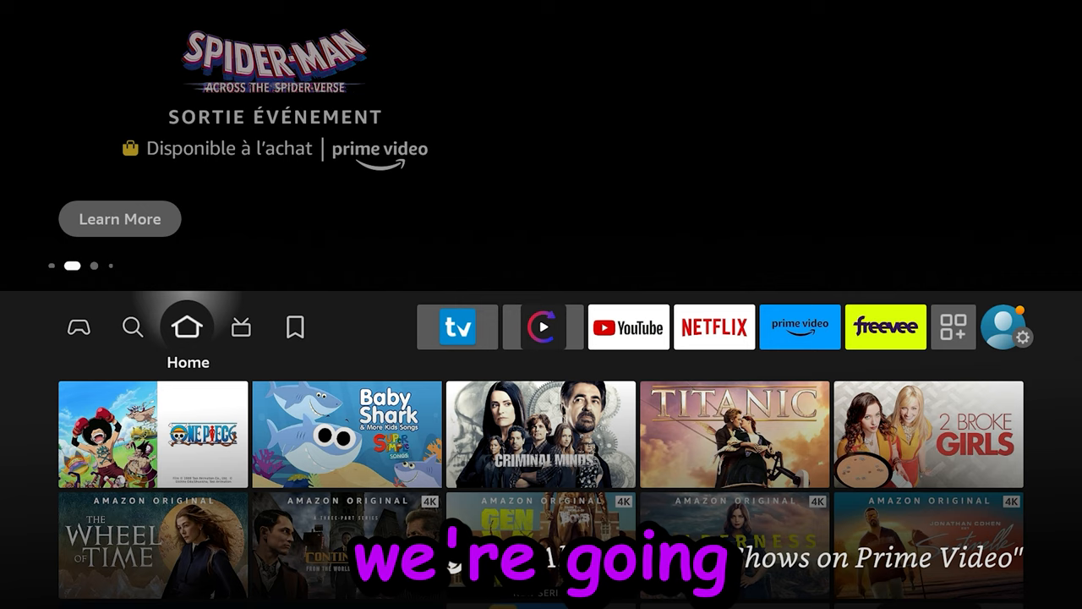
Step: Visit the device settings, then move to the Search screen with its on-screen keyboard
click(1027, 345)
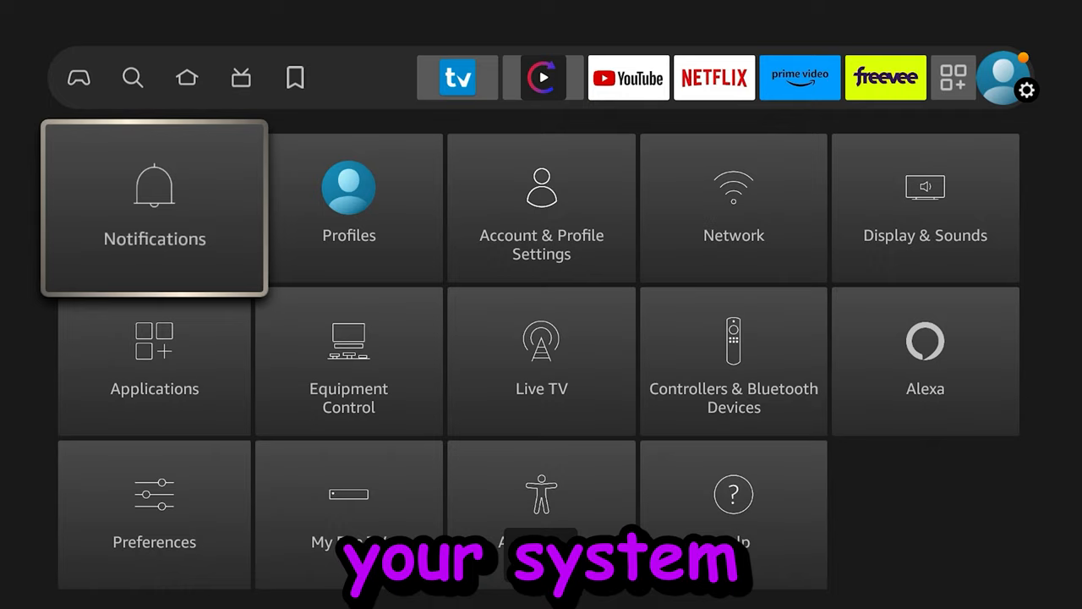
click(348, 507)
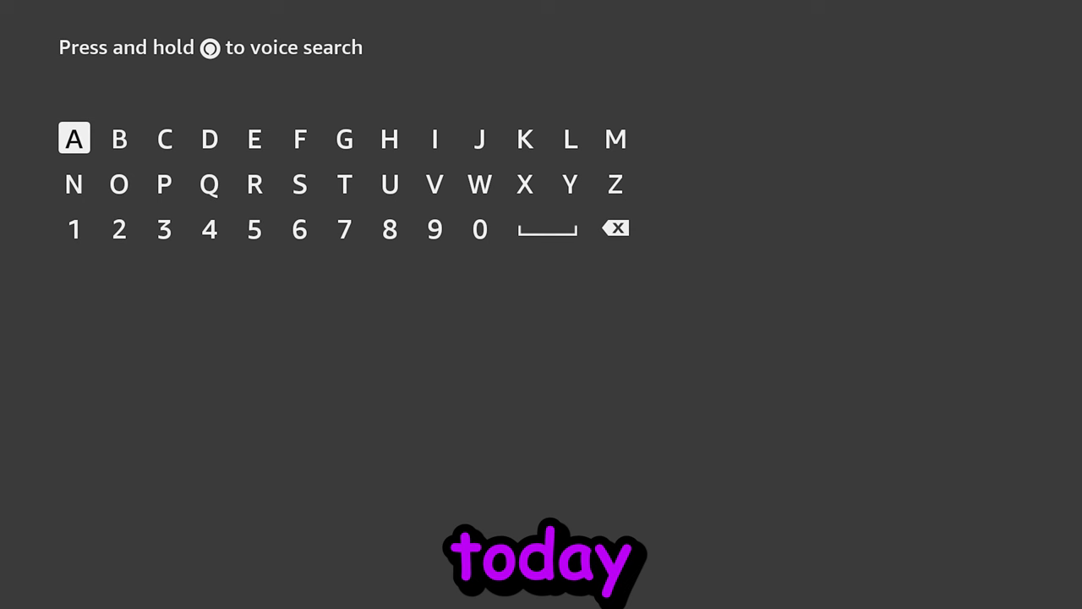
Step: Search 'D', choose the Downloader suggestion, and install Downloader
click(208, 139)
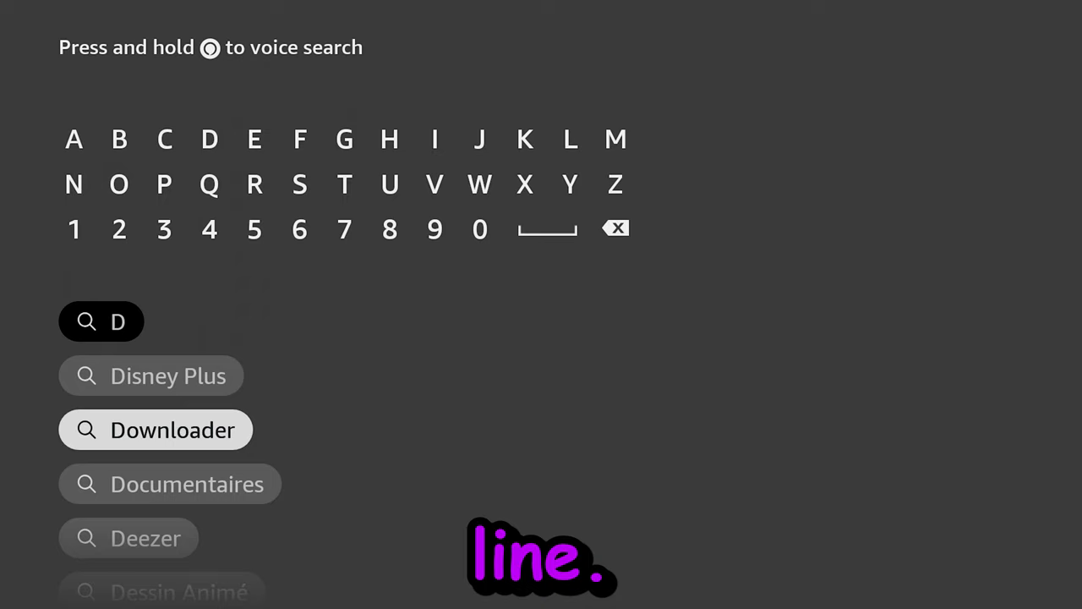
click(155, 430)
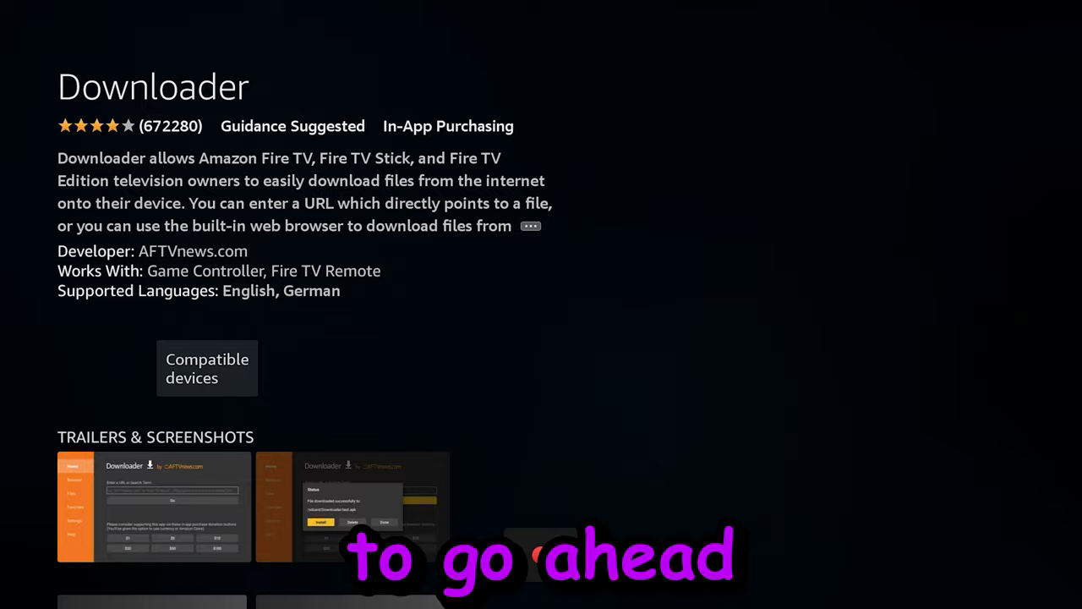
click(207, 368)
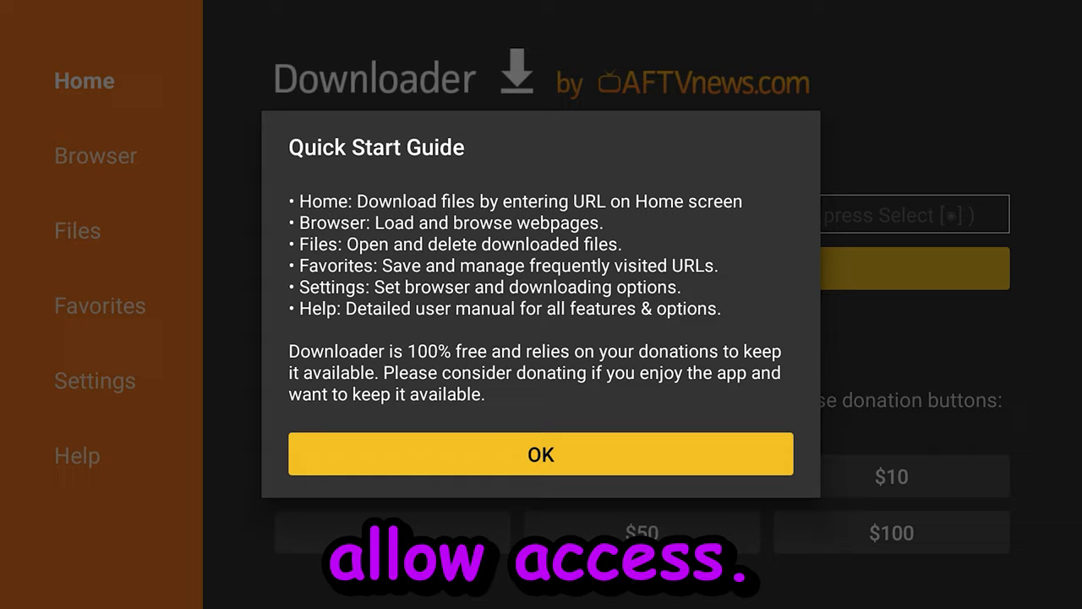
Step: Dismiss Downloader's Quick Start Guide and submit the code 10381
click(540, 454)
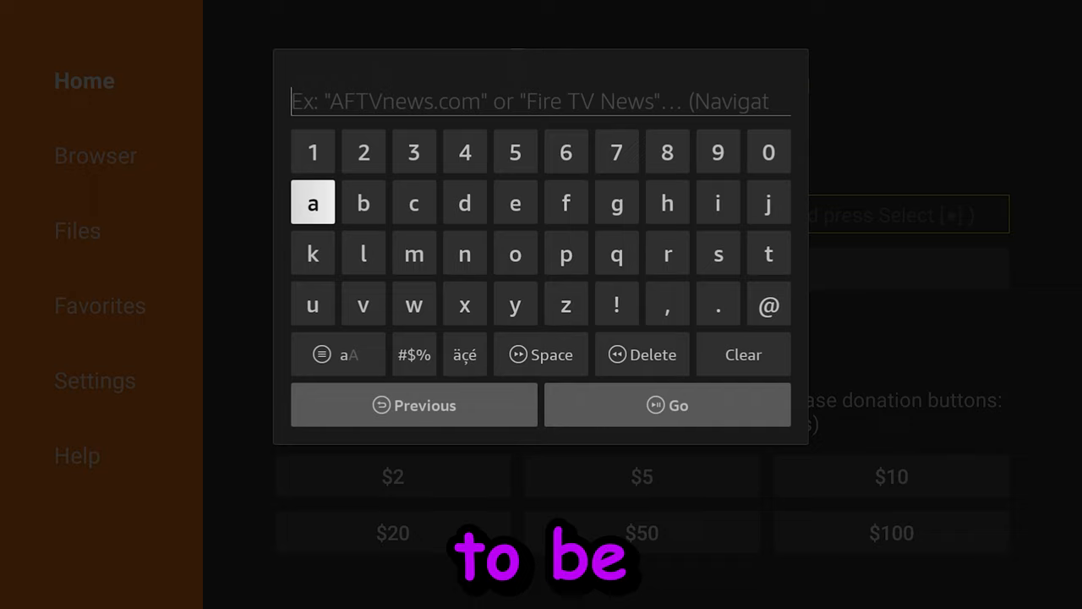
click(312, 151)
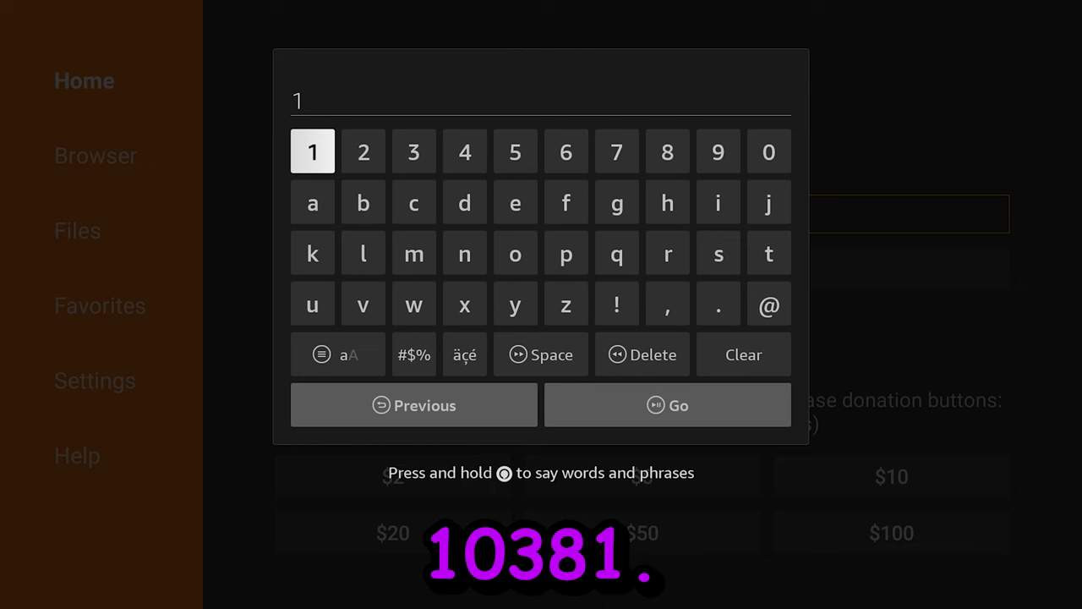
click(413, 151)
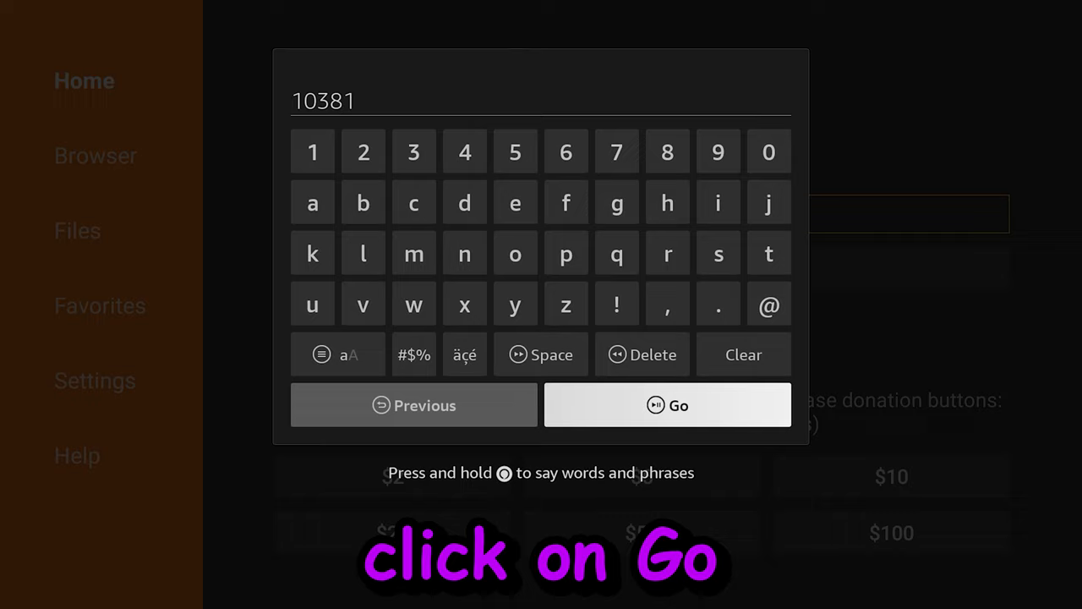
click(667, 405)
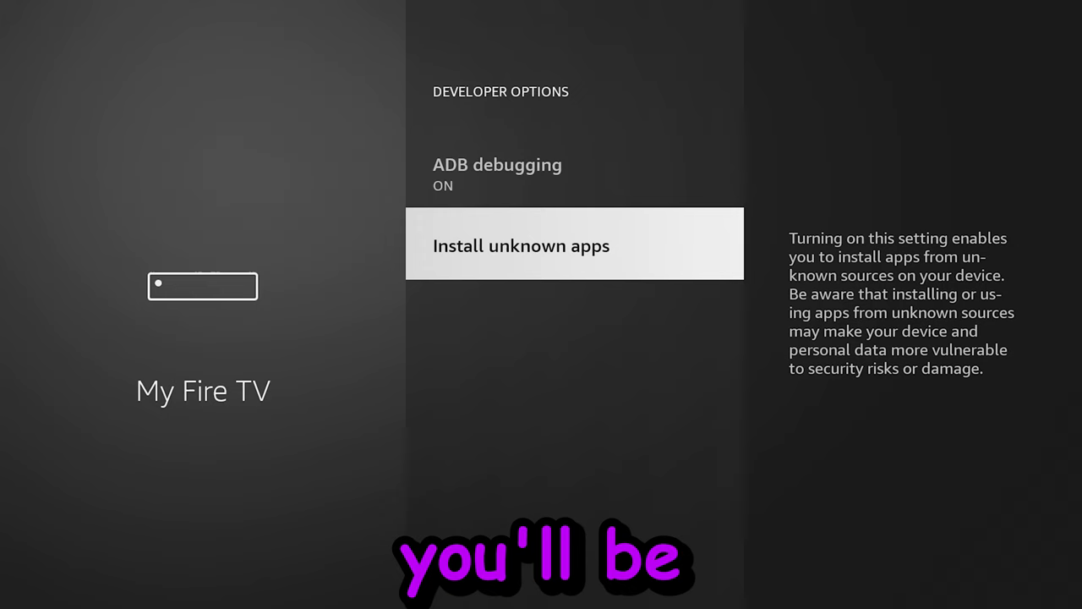
Step: Allow Downloader to install unknown apps in Developer Options
click(574, 243)
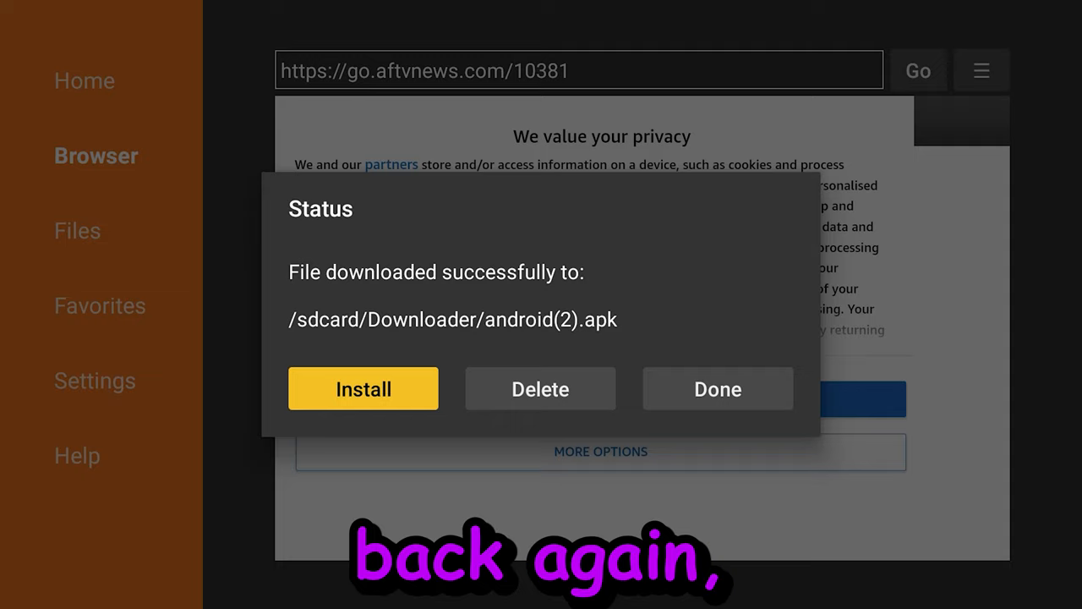
Step: Install the downloaded APK from the Status dialog and package installer
click(363, 388)
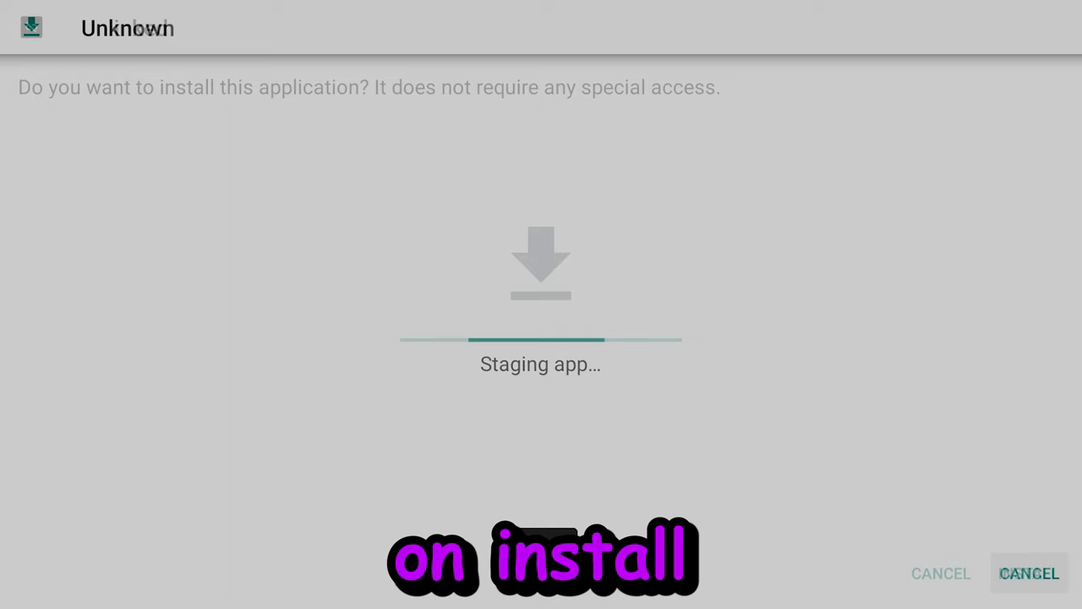
click(1029, 574)
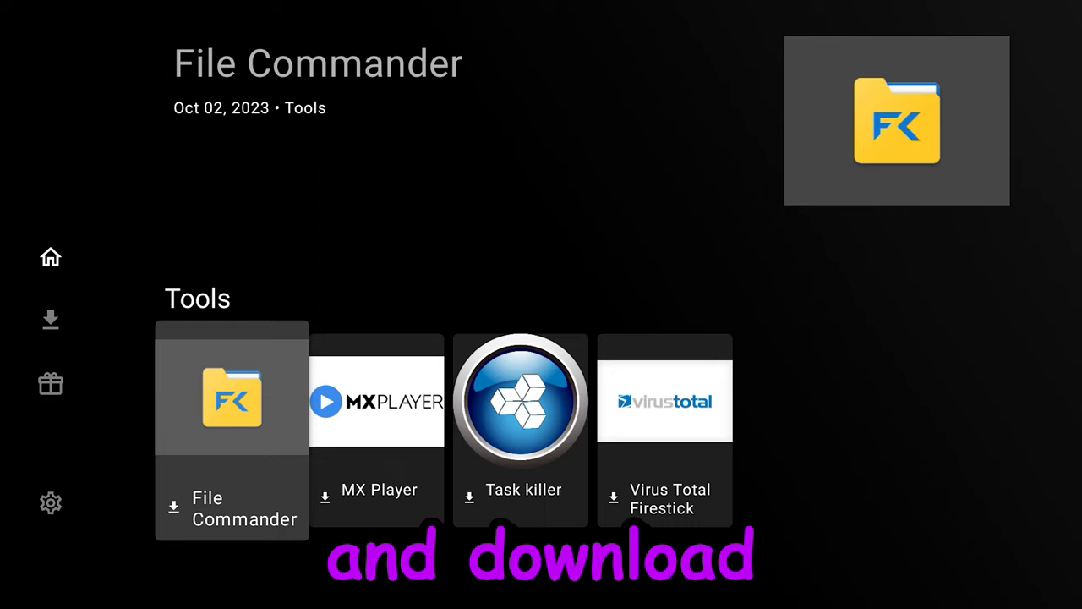
Step: Download, install and open File Commander from UnLinked's Tools row
click(232, 398)
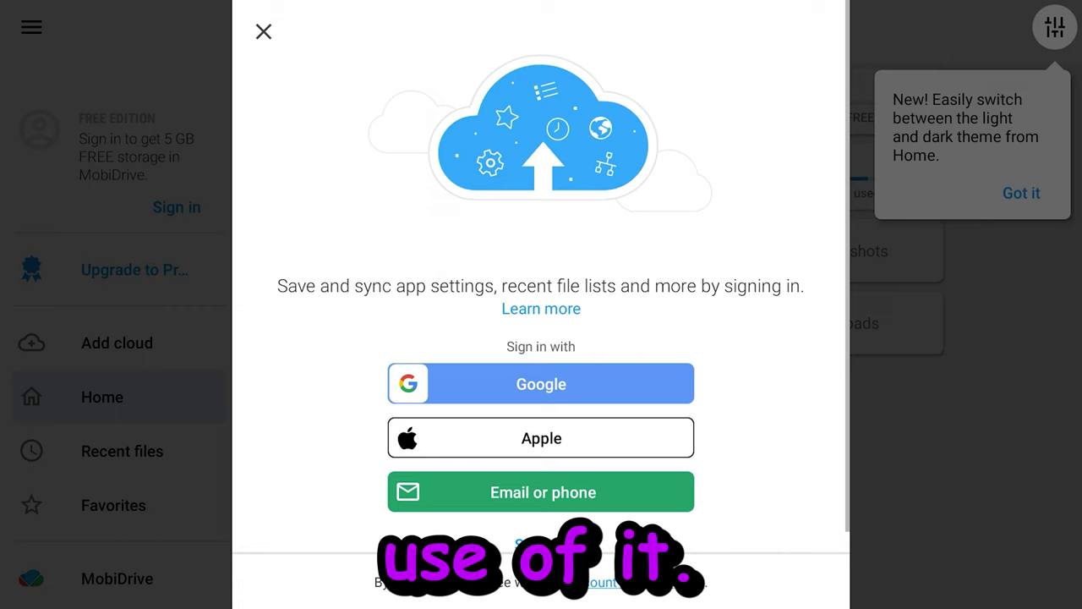
Step: Close File Commander's cloud sign-in popup to reveal its home screen
click(263, 32)
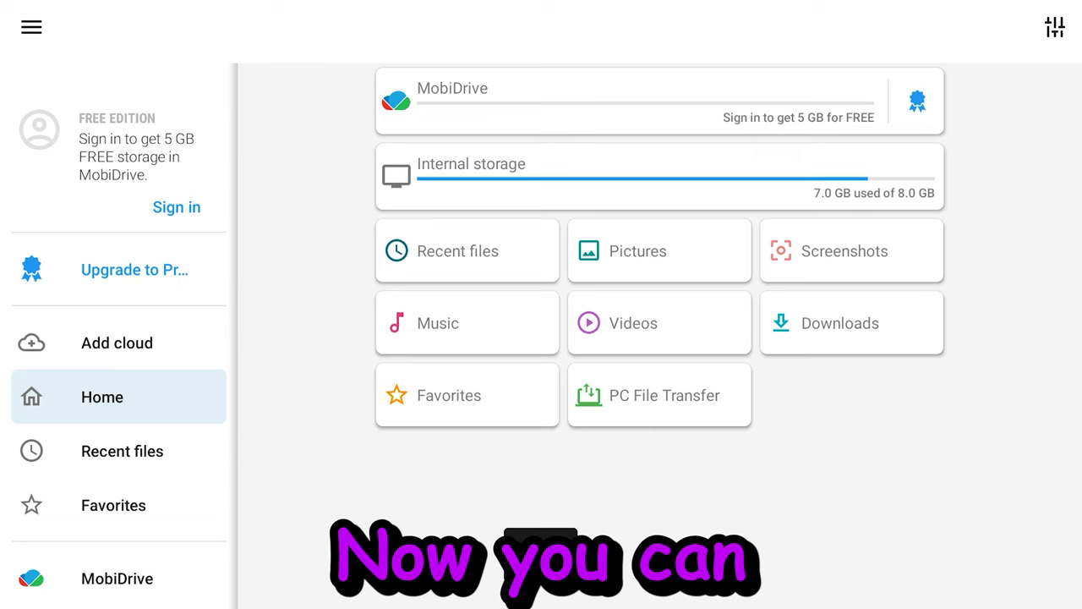